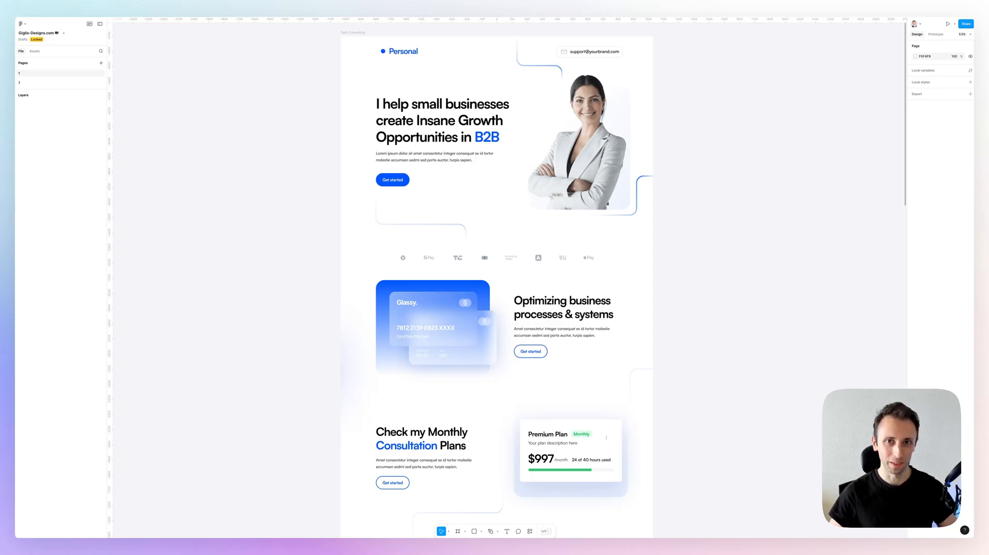
pyautogui.moveTo(662, 212)
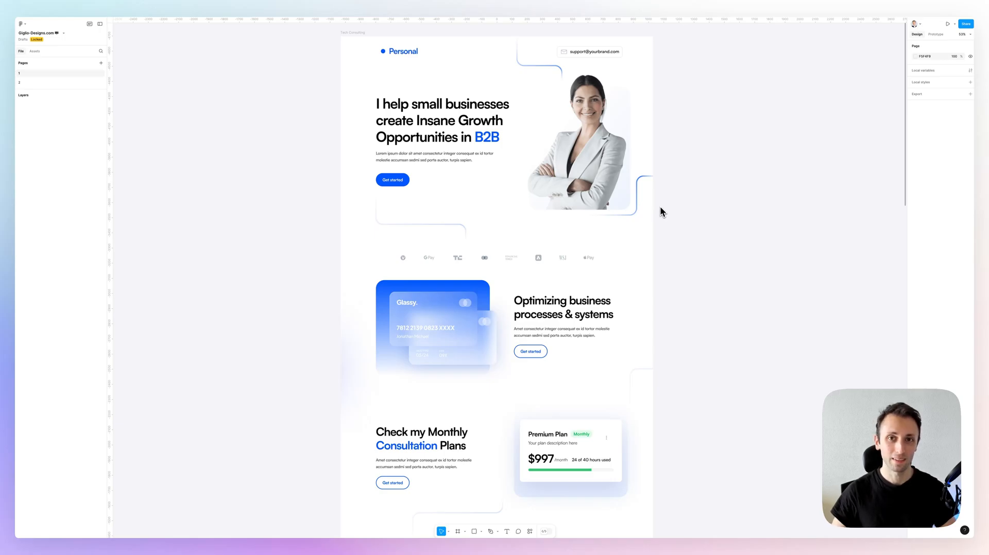
# Launch the Relume plugin from Figma's Quick actions, filtered to Plugins & widgets
pyautogui.click(536, 531)
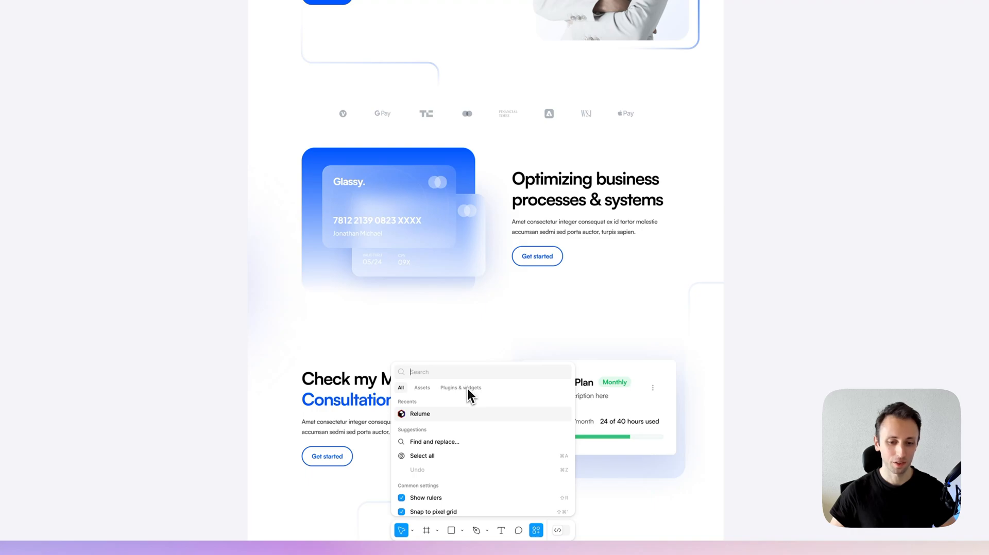
pyautogui.click(460, 388)
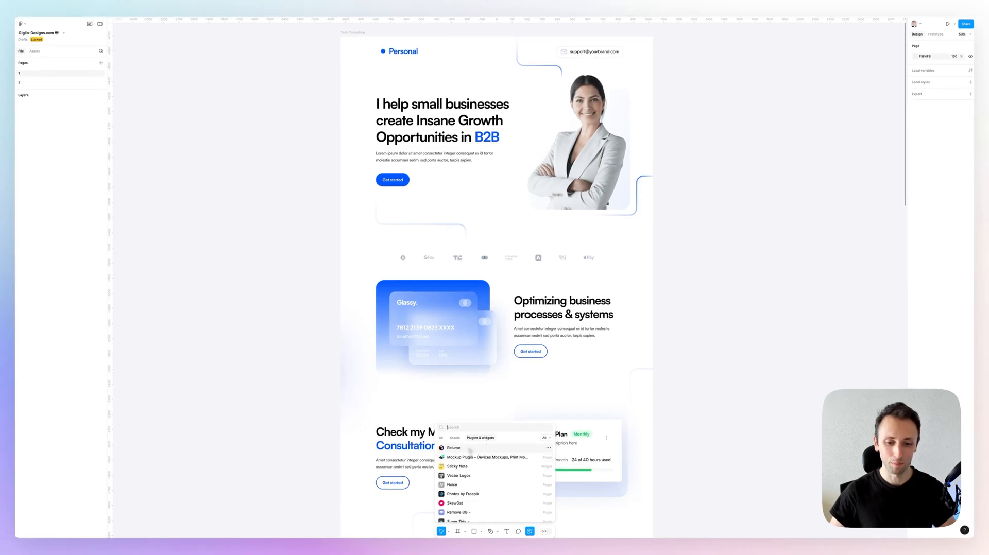
pyautogui.click(453, 449)
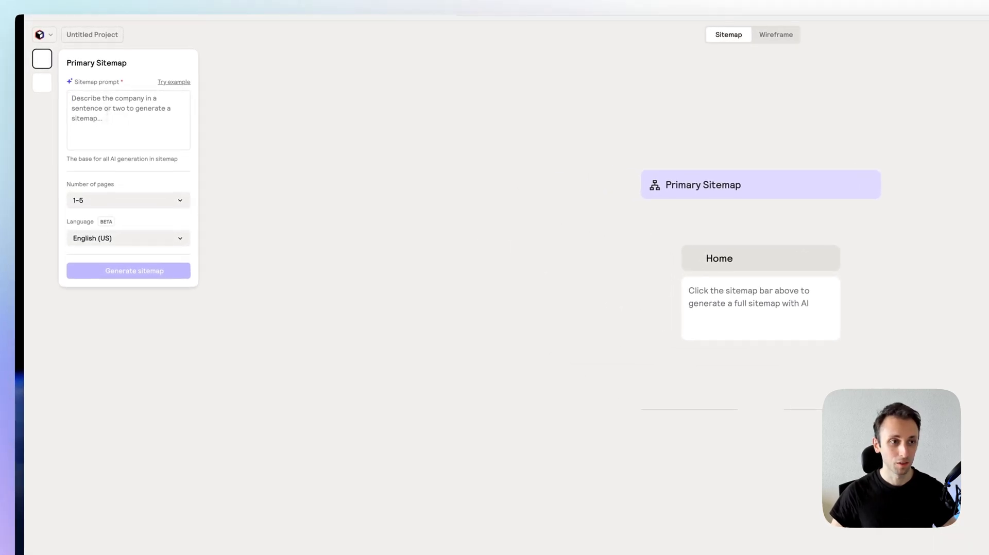
# Describe the site as 'a Saas agency that does pricing optimisation services' in the sitemap prompt
pyautogui.write('I need a website about a Saas agency')
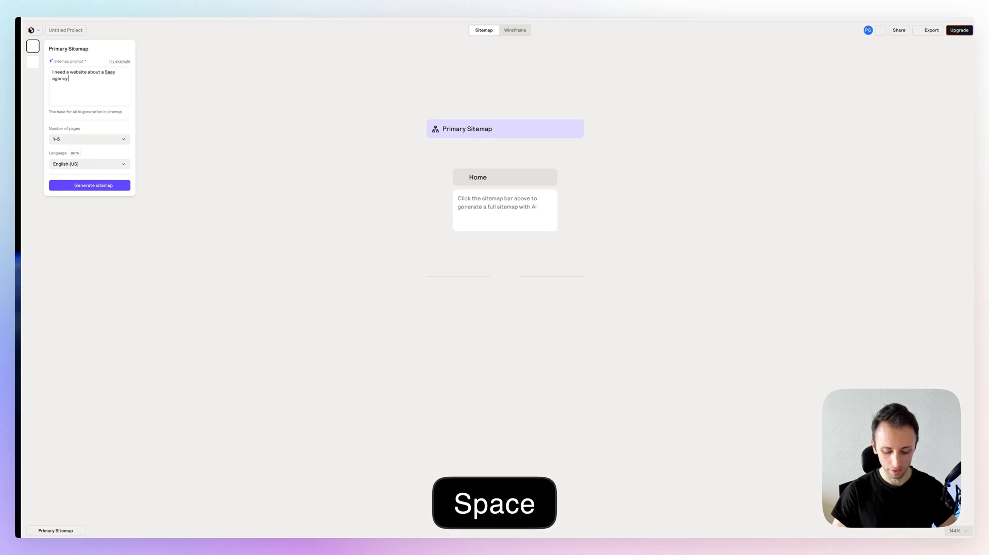
pyautogui.write('that does')
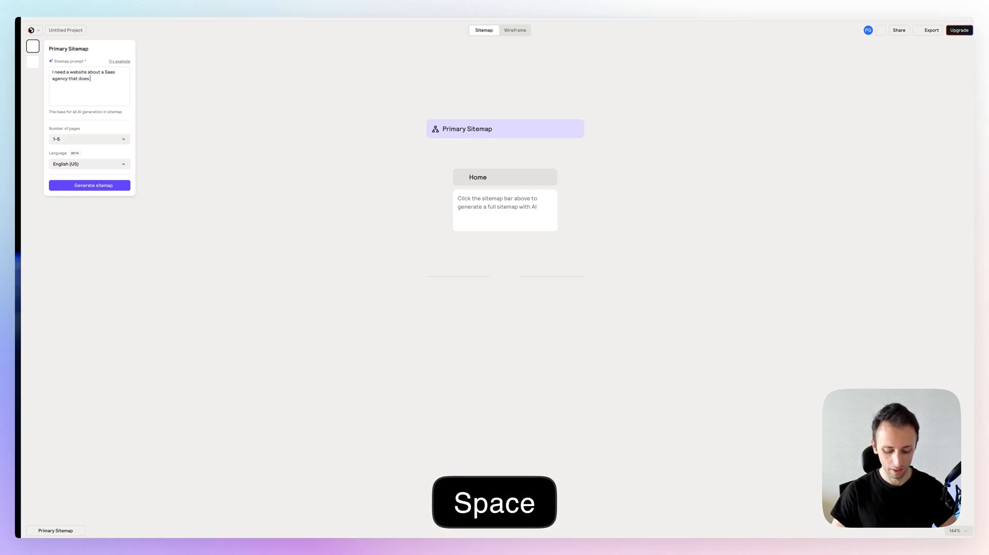
pyautogui.write('prcing optimisation services')
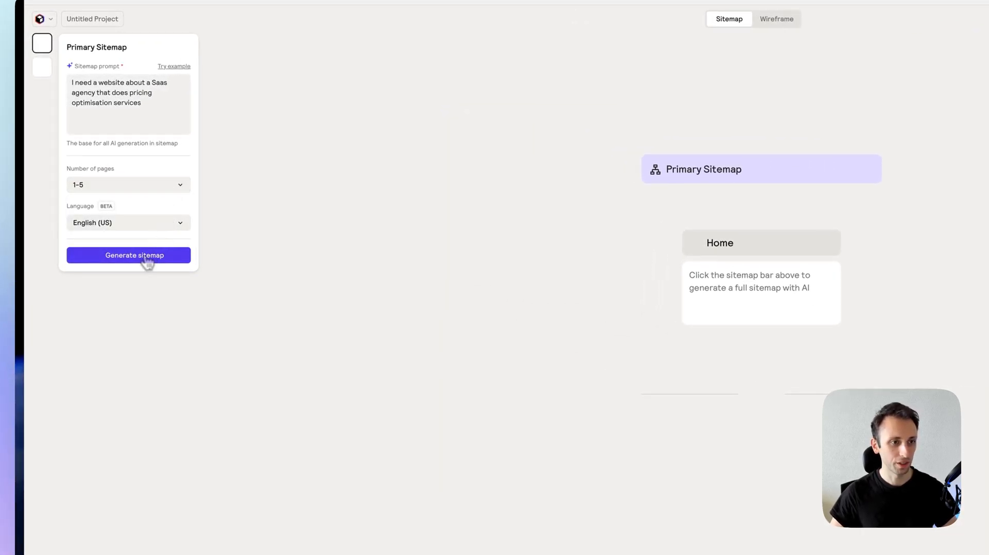
# Generate the Pricing Optimization Agency sitemap and review its Home, About Us, Services and Blog pages
pyautogui.click(128, 255)
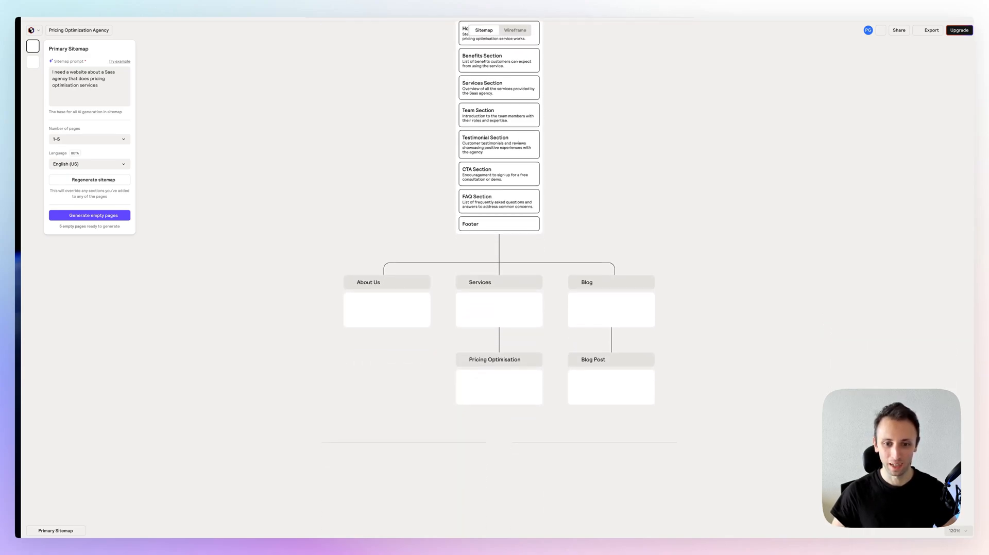
pyautogui.click(387, 283)
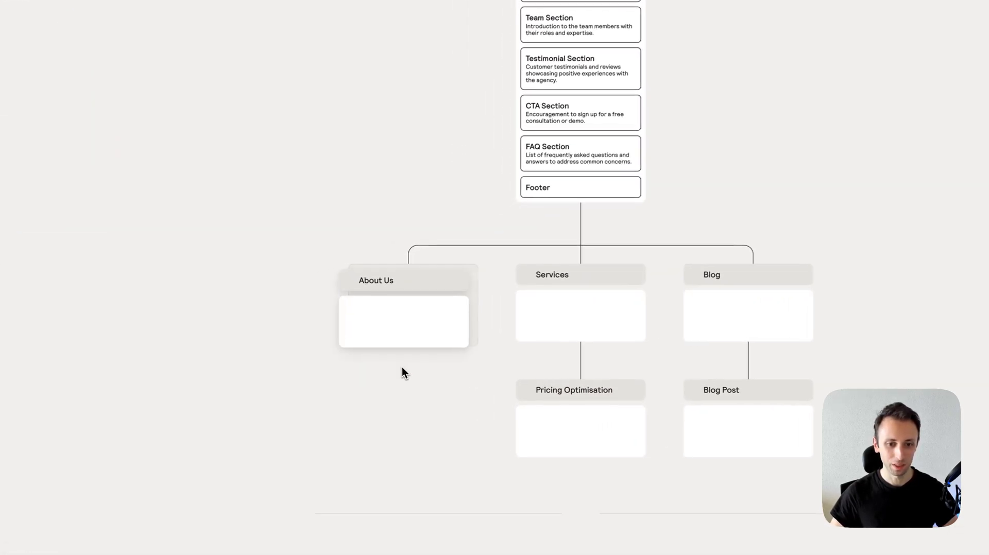
pyautogui.click(404, 280)
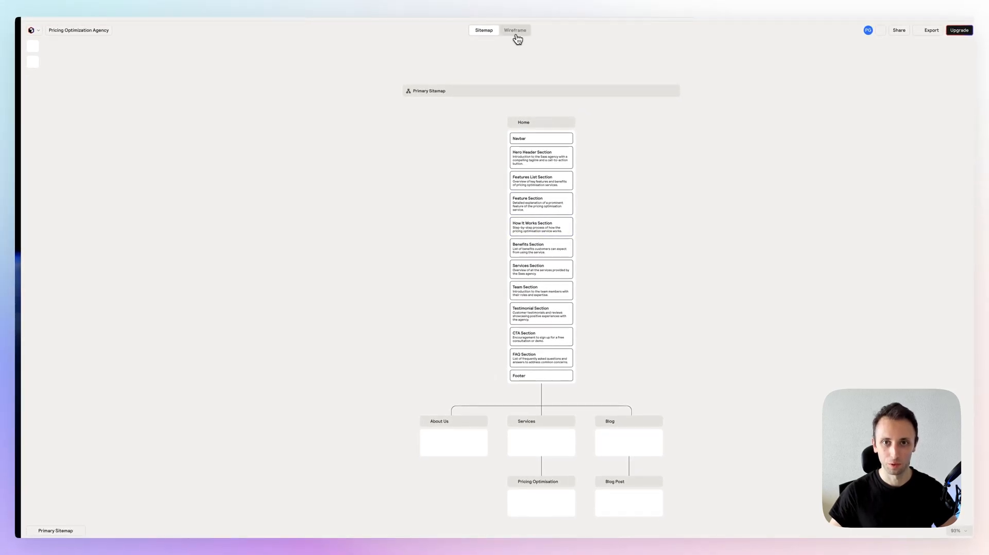
# View the Home page wireframe and add a centred-logo navbar beneath the original navbar
pyautogui.click(515, 29)
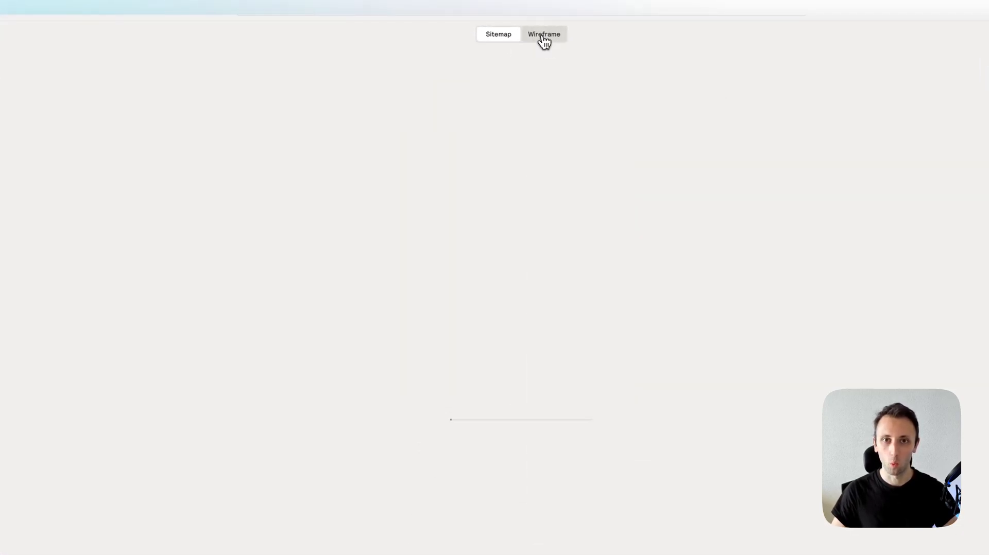
pyautogui.click(543, 34)
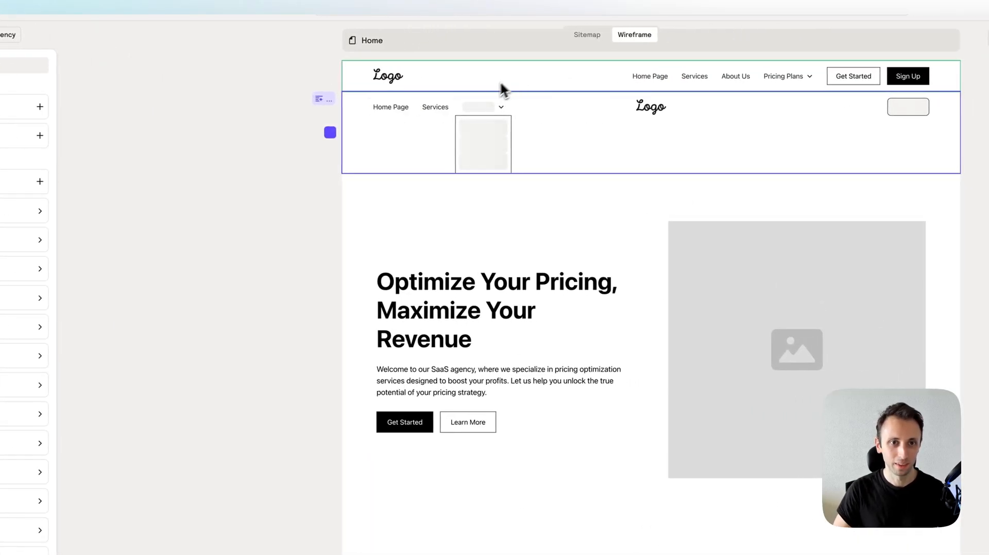
# Delete the original logo-left navbar, leaving only the centred-logo navbar above the hero
pyautogui.rightClick(499, 76)
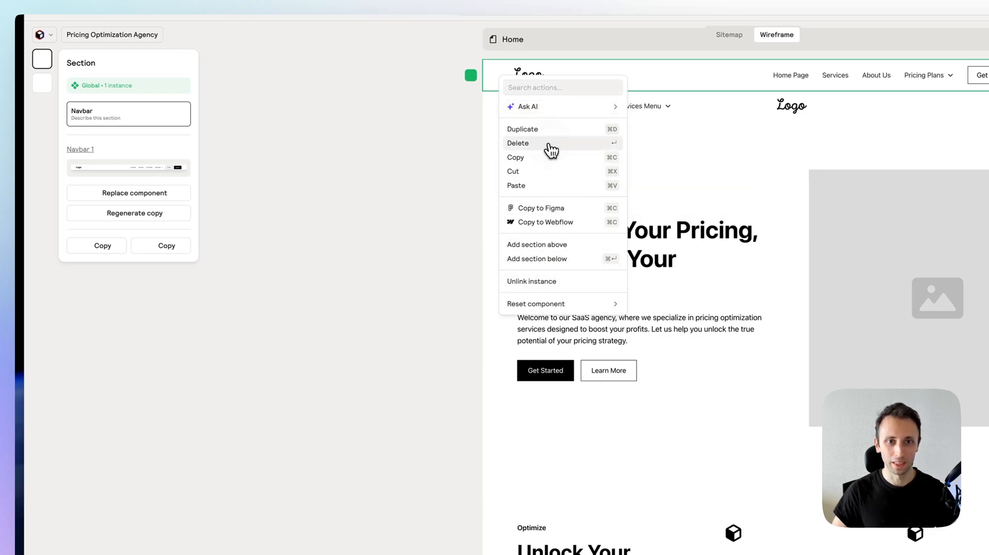
pyautogui.click(518, 143)
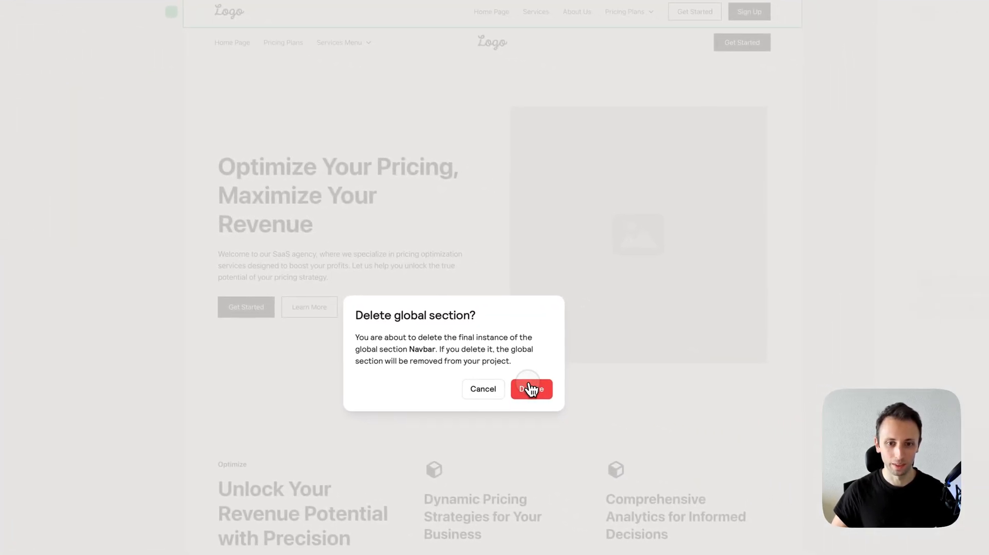
pyautogui.click(532, 390)
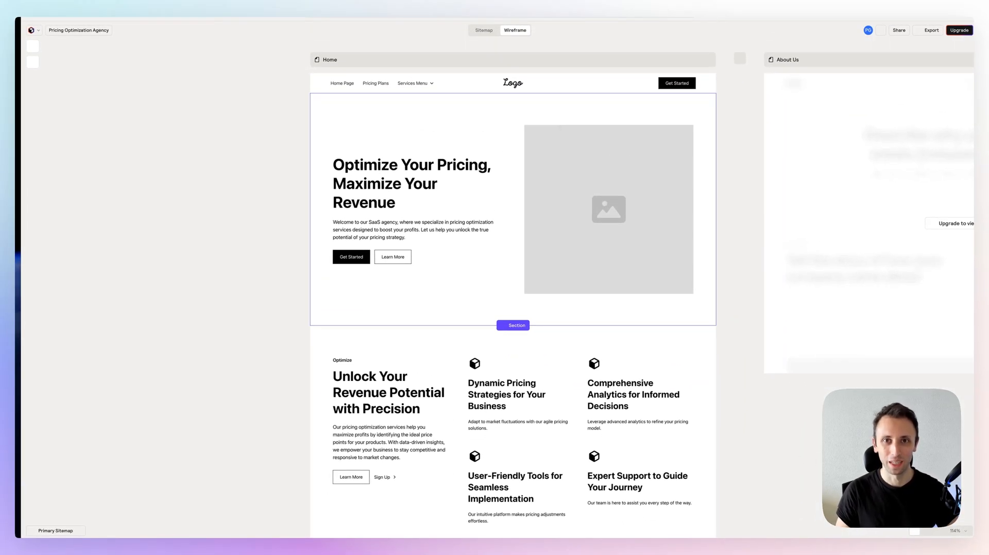
pyautogui.click(411, 184)
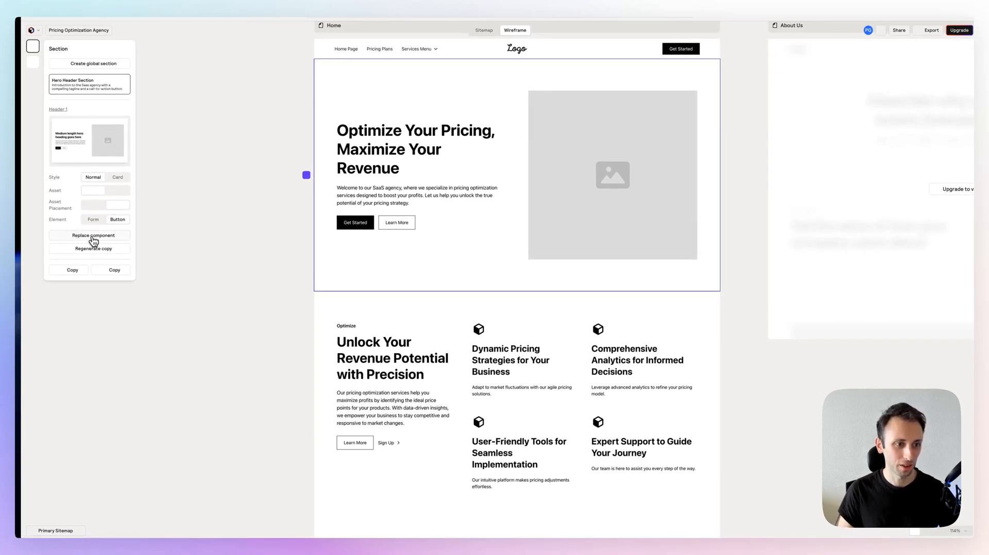
# Review the Home wireframe end to end: hero, features, three-step process and services cards
pyautogui.click(93, 235)
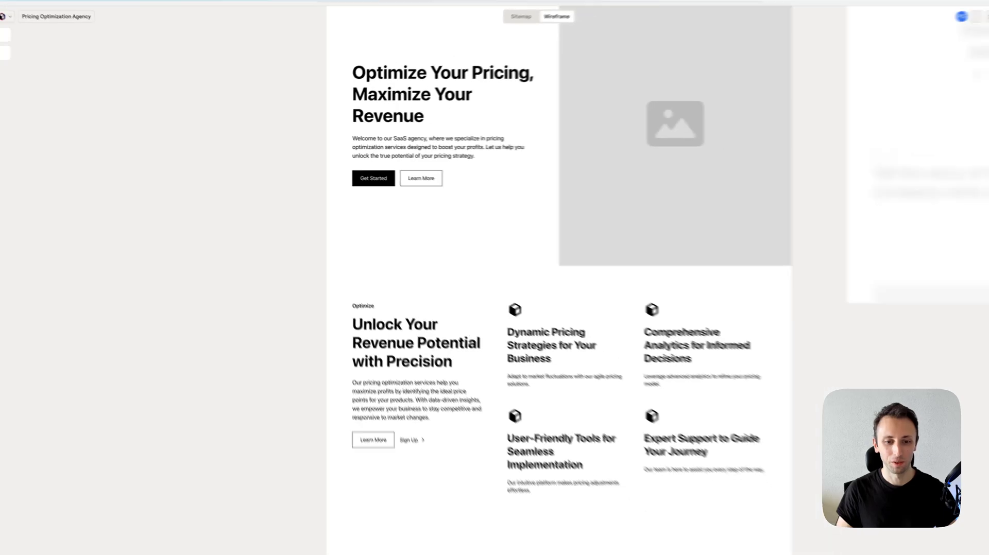
pyautogui.scroll(-3)
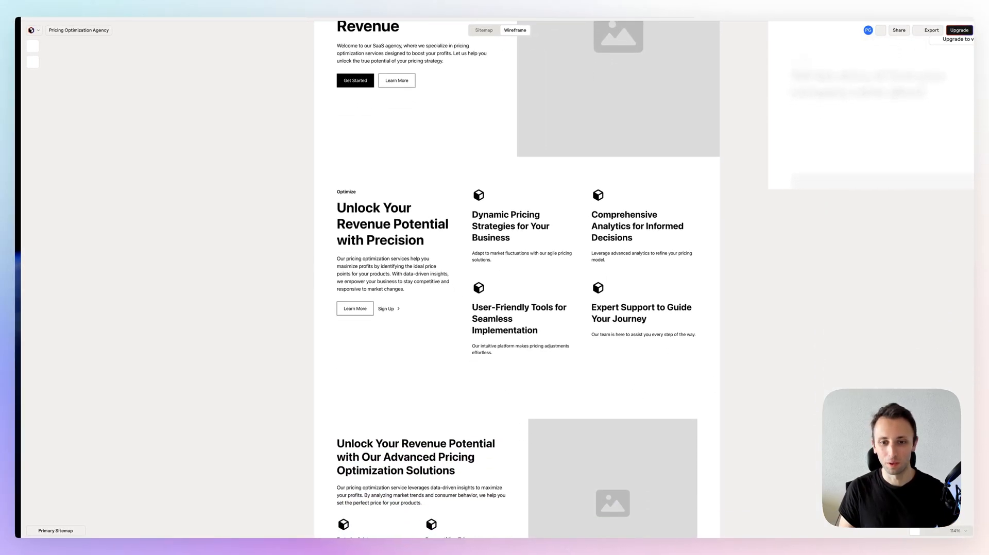
pyautogui.scroll(-3)
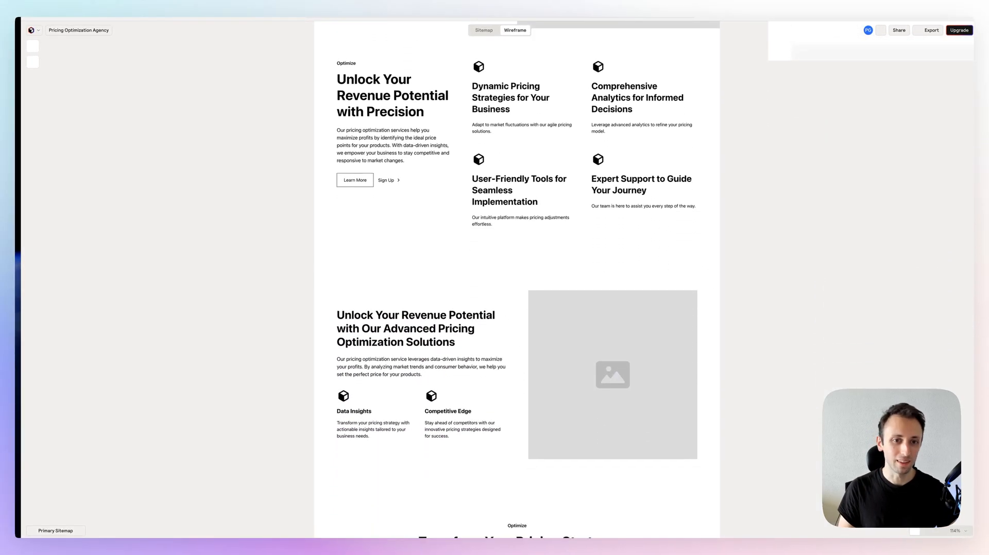
pyautogui.scroll(-3)
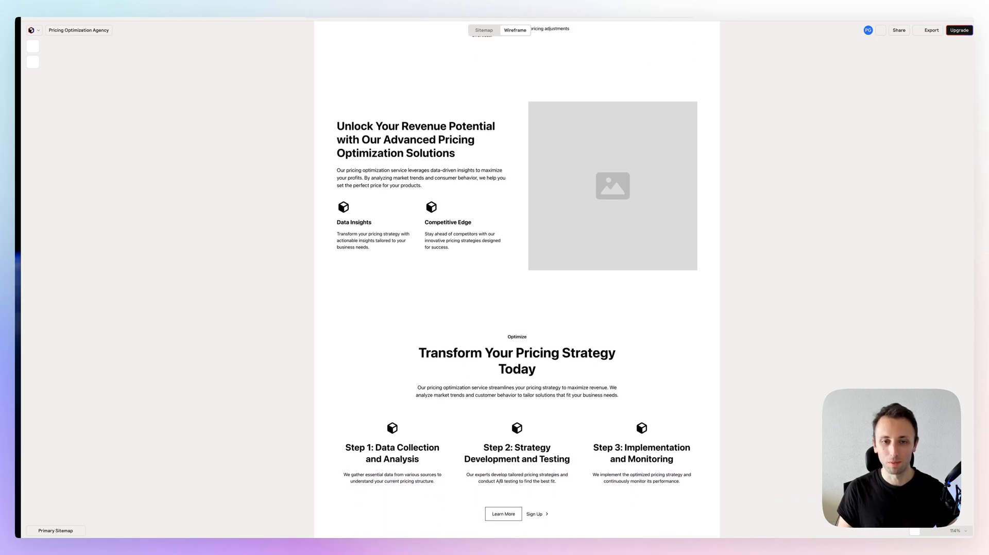
pyautogui.scroll(-3)
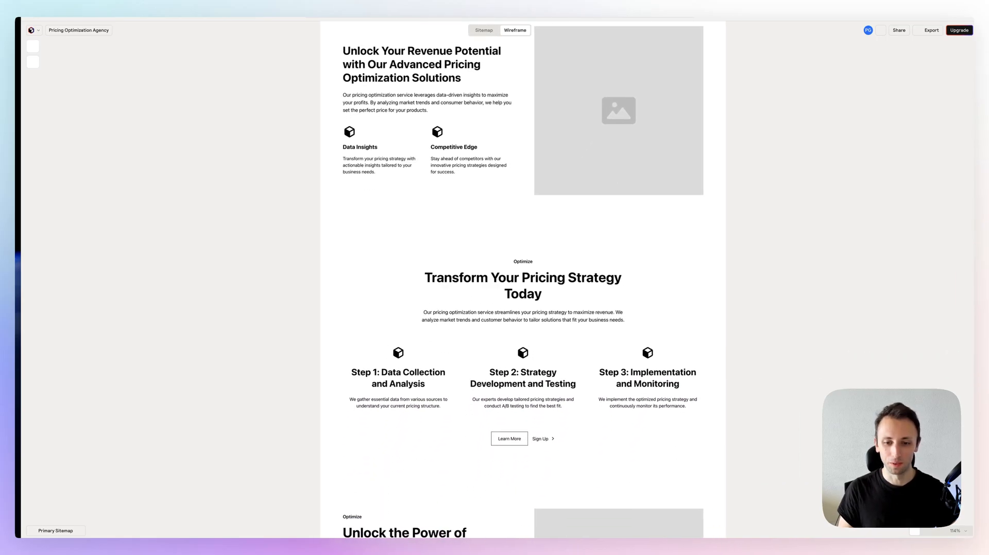
pyautogui.scroll(-3)
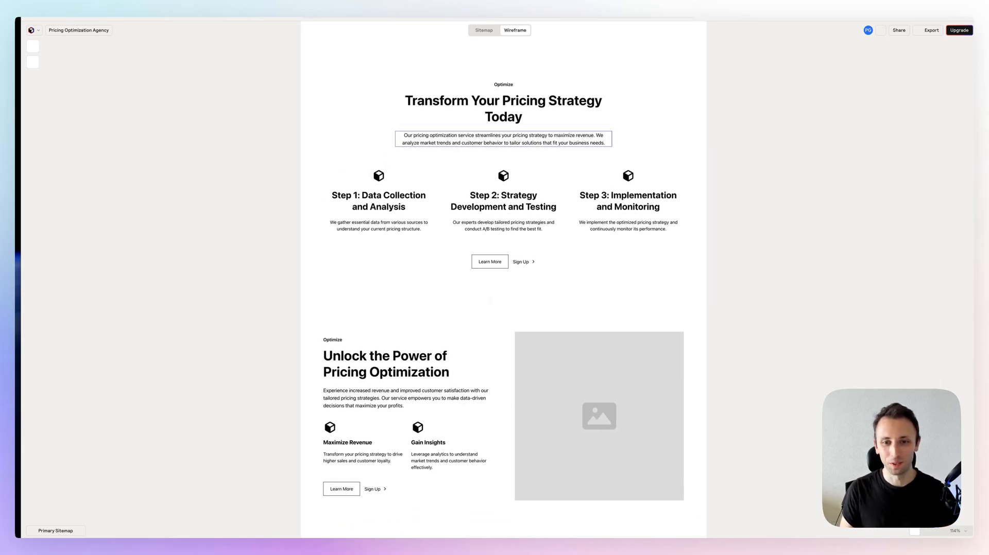
pyautogui.scroll(-3)
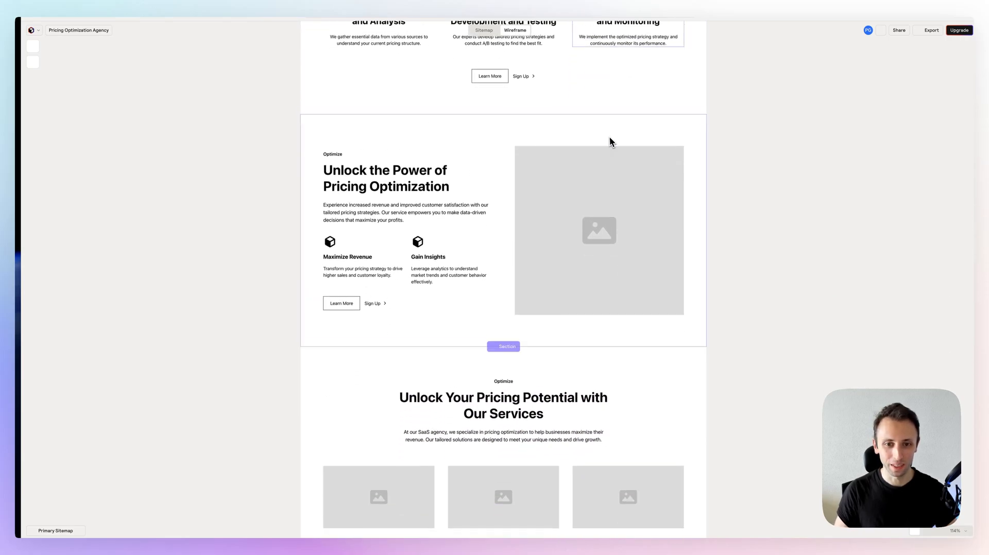
pyautogui.scroll(-3)
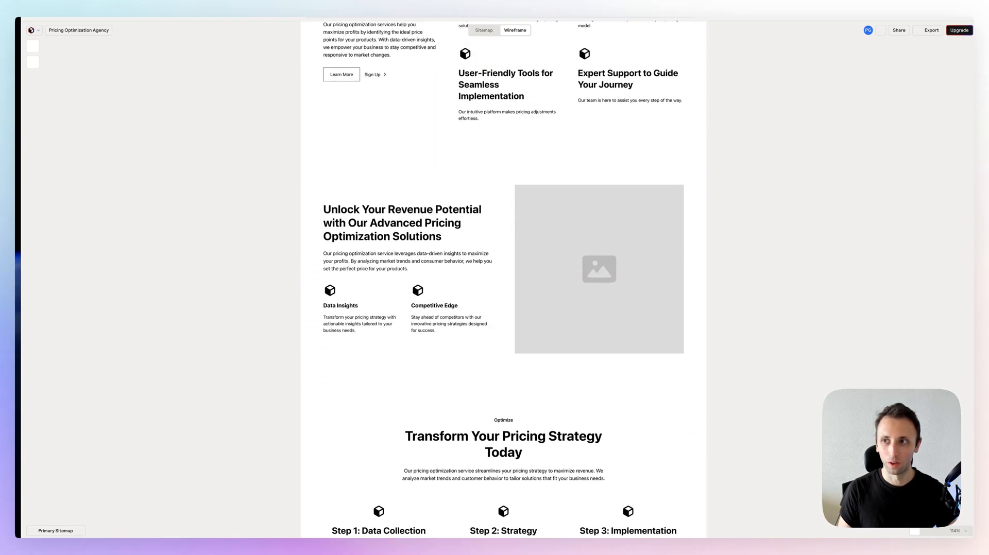
pyautogui.scroll(3)
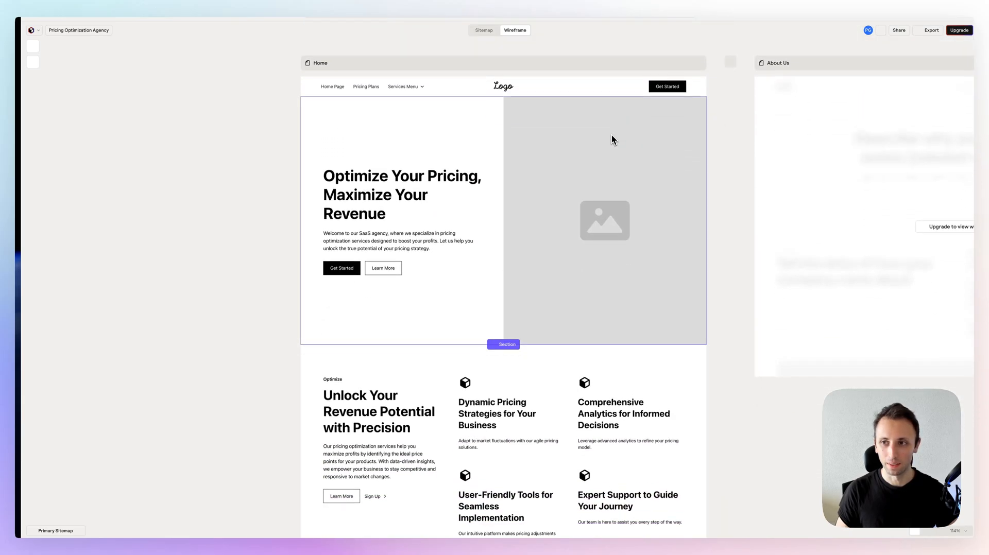
# Export the Home wireframe to Figma from the Export menu
pyautogui.click(930, 30)
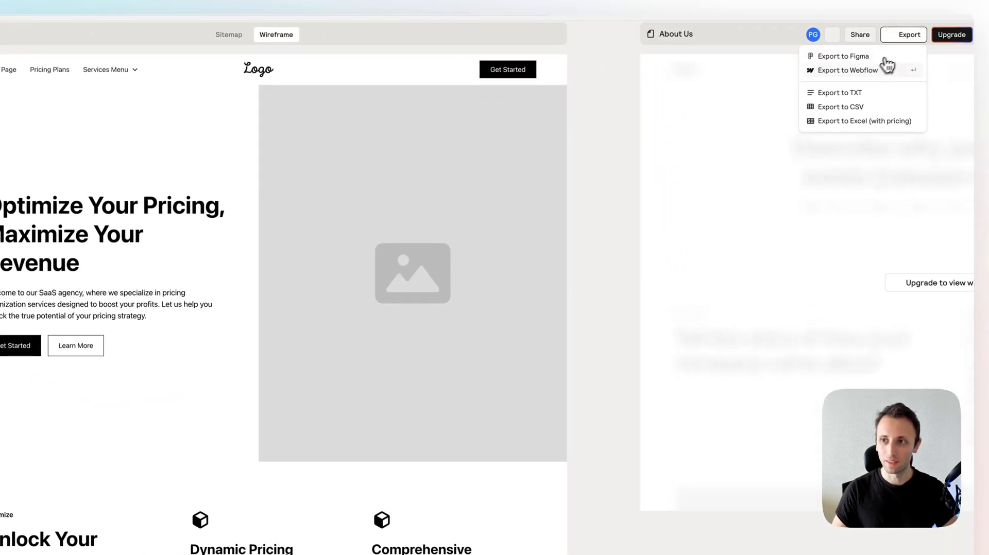
pyautogui.moveTo(842, 56)
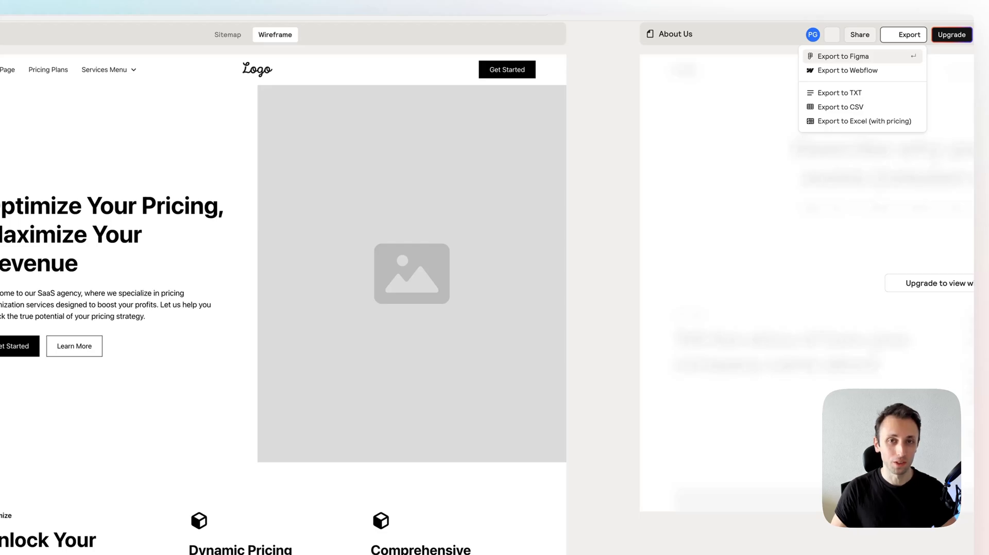
pyautogui.click(840, 57)
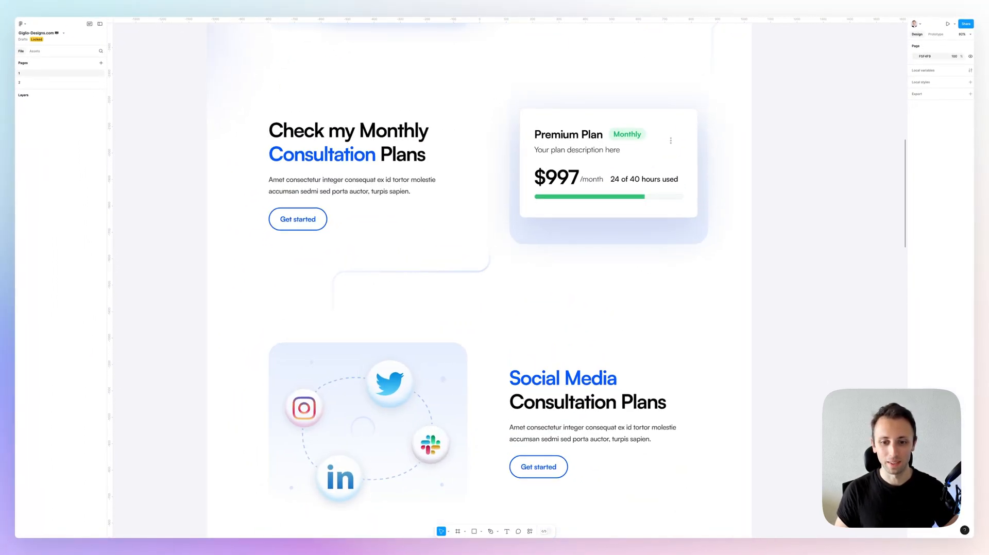
pyautogui.scroll(-3)
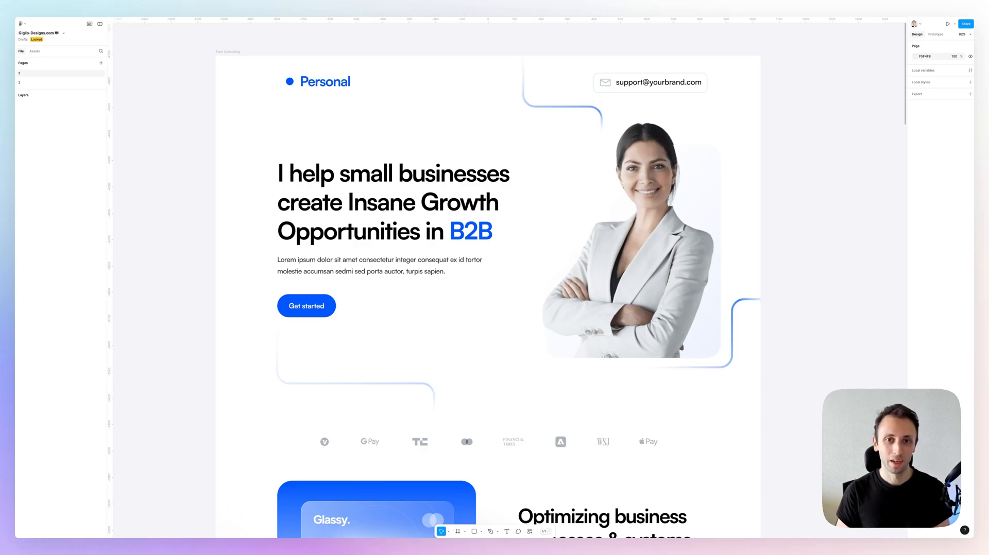
pyautogui.hscroll(3)
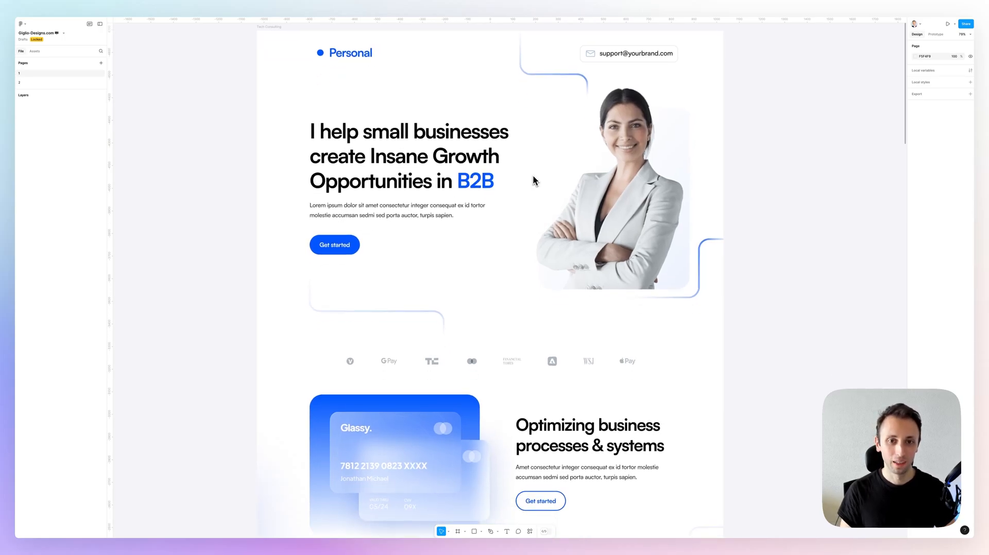
pyautogui.scroll(-3)
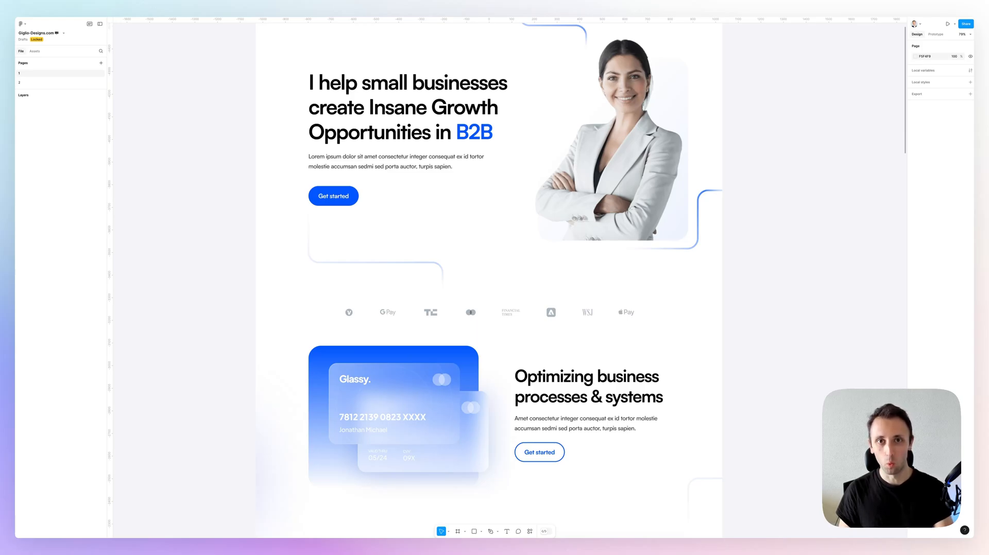
pyautogui.moveTo(534, 179)
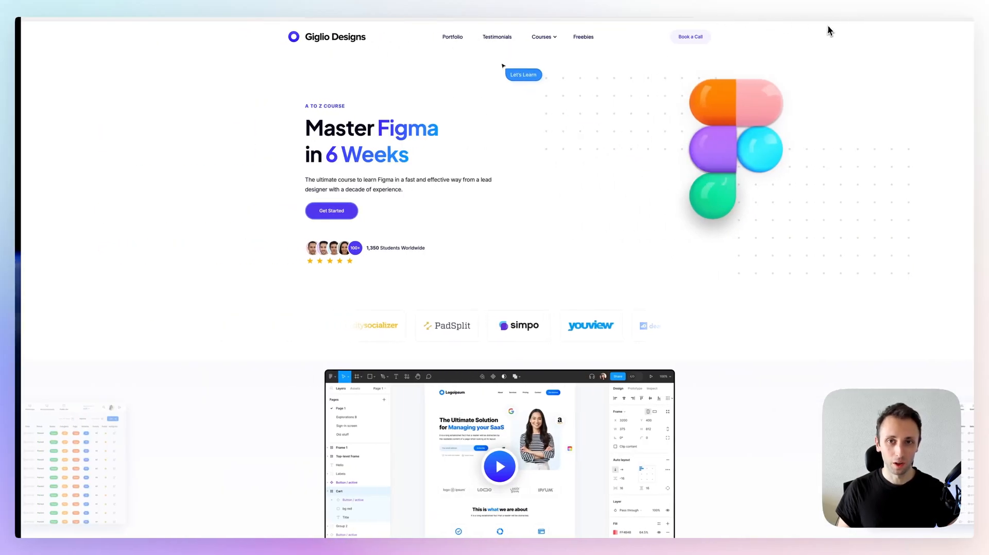
pyautogui.scroll(-3)
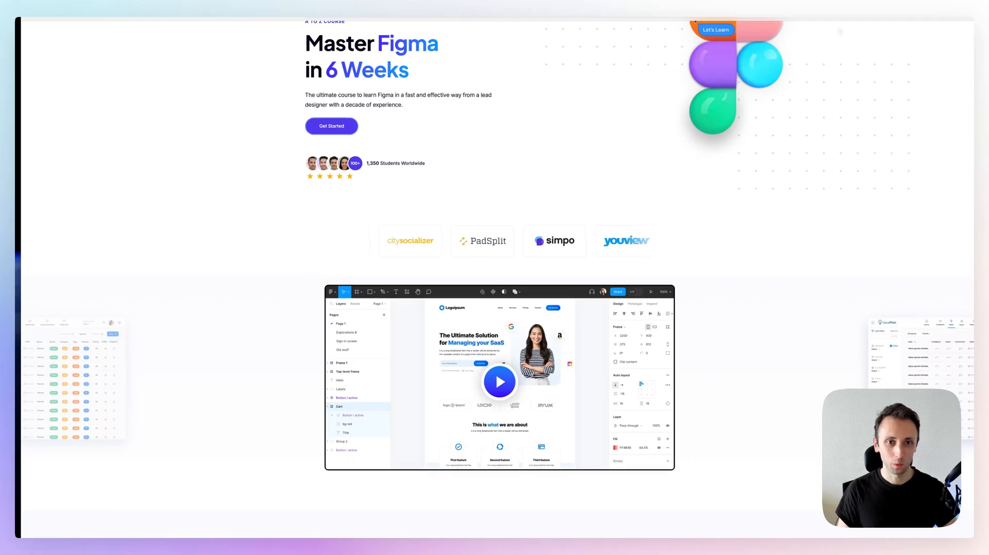
pyautogui.scroll(-3)
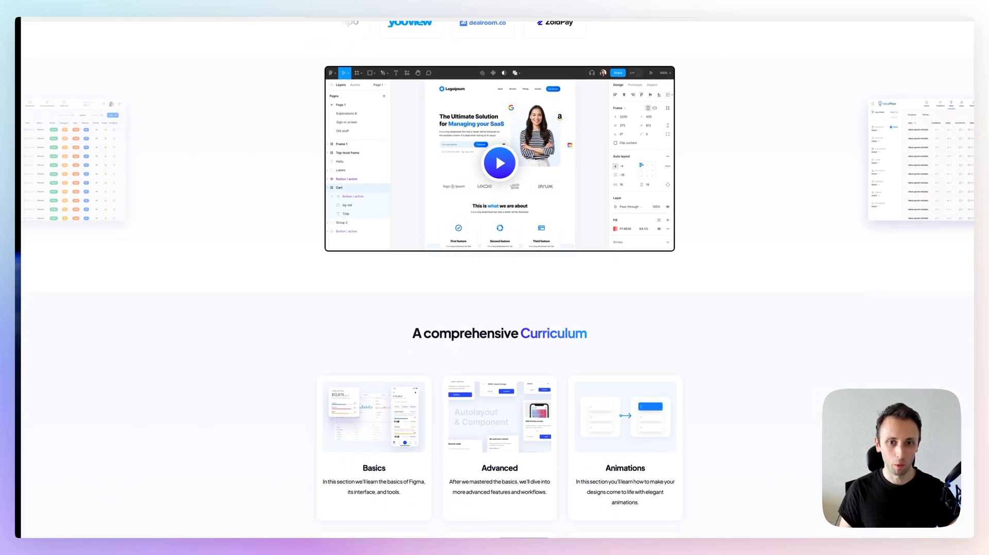
pyautogui.scroll(-3)
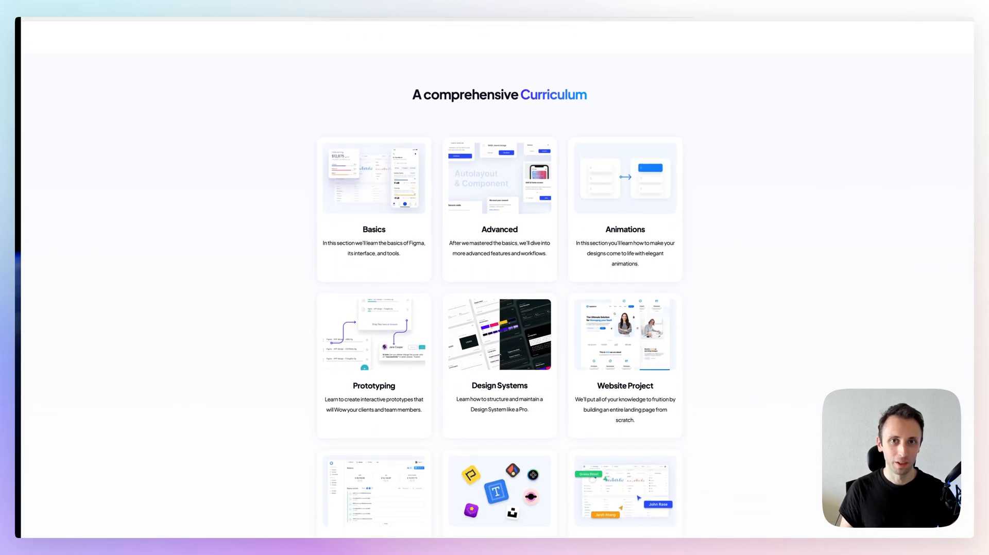
pyautogui.scroll(-3)
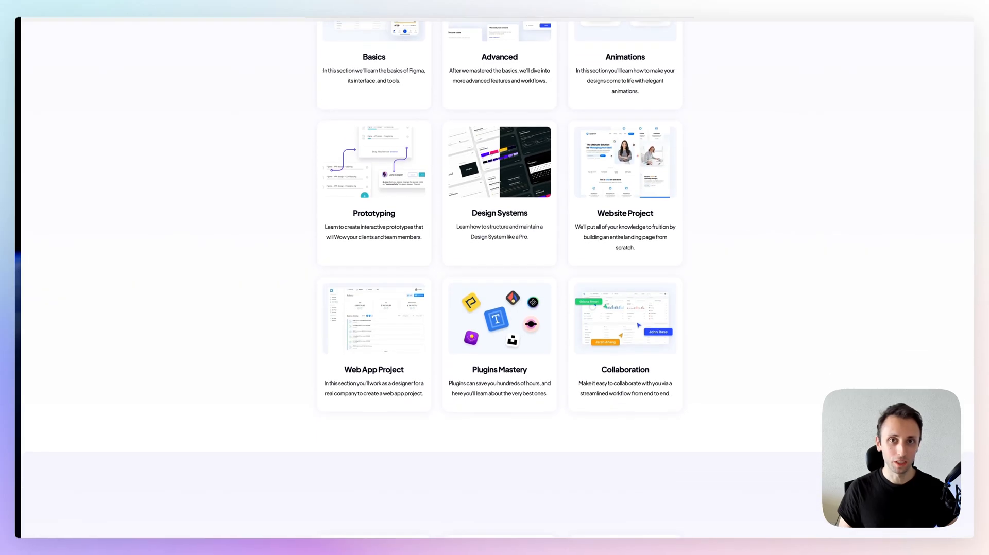
pyautogui.scroll(-3)
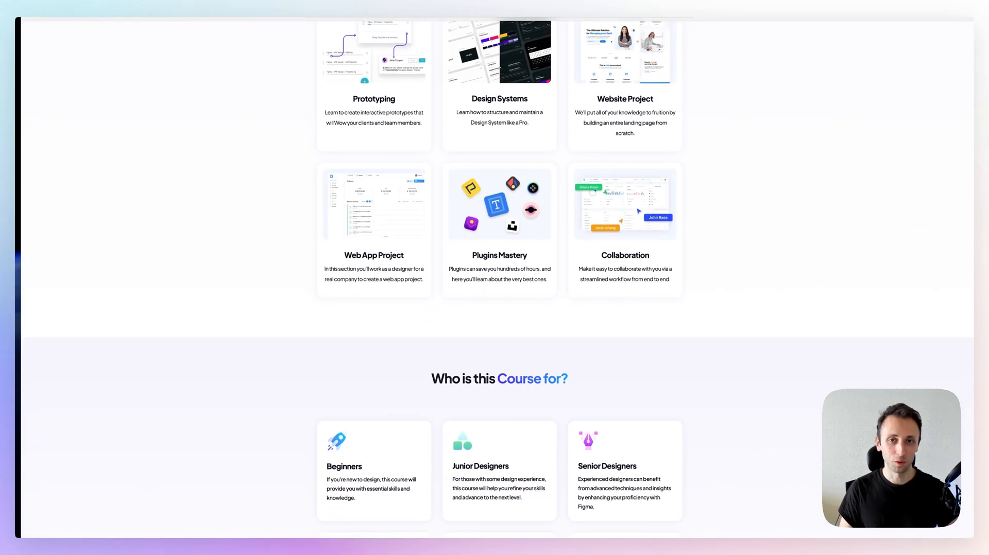
pyautogui.scroll(-3)
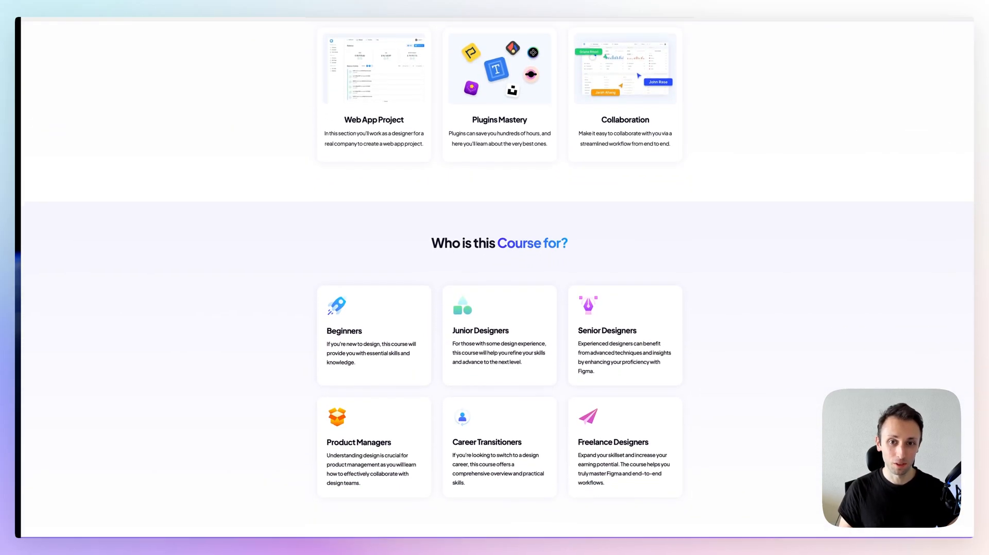
pyautogui.scroll(-3)
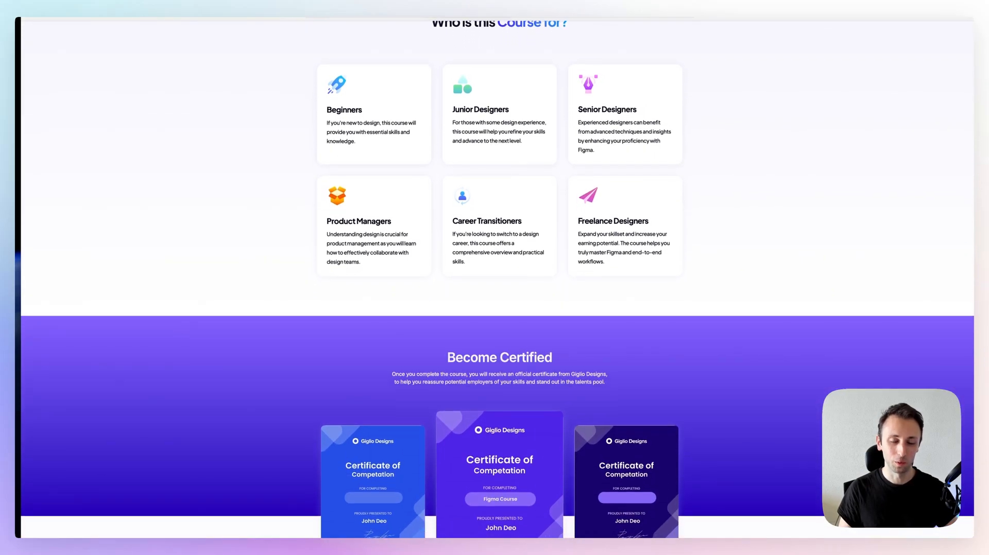
pyautogui.scroll(-3)
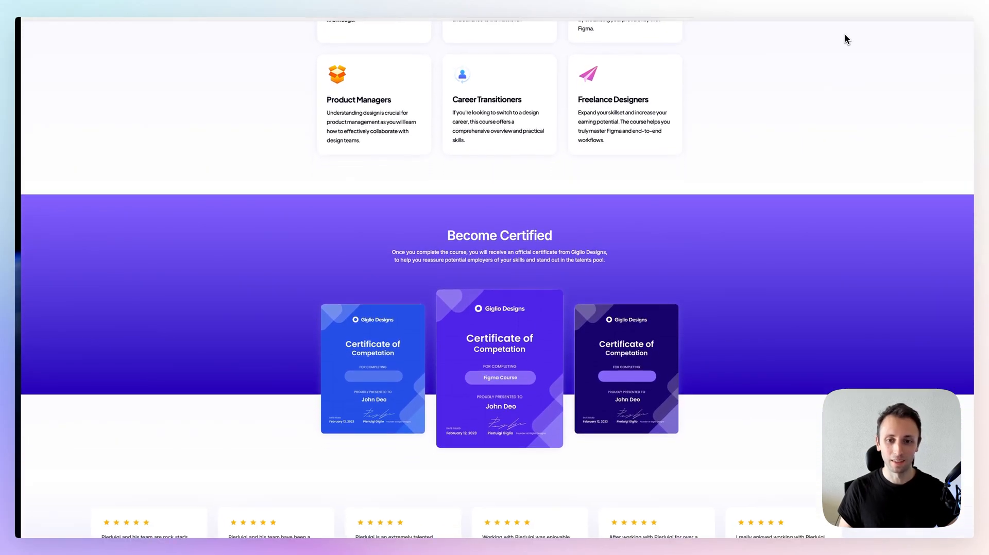
pyautogui.scroll(-3)
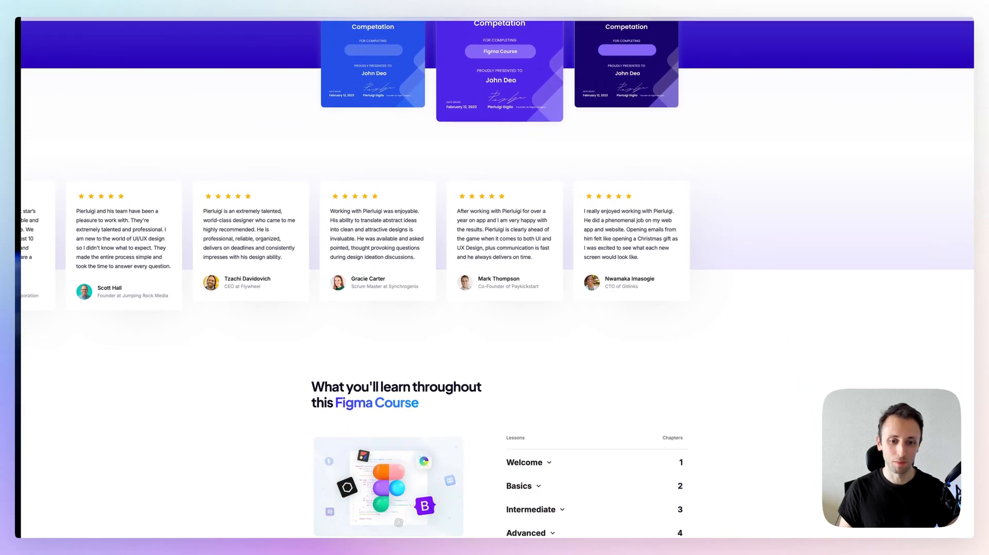
pyautogui.scroll(-3)
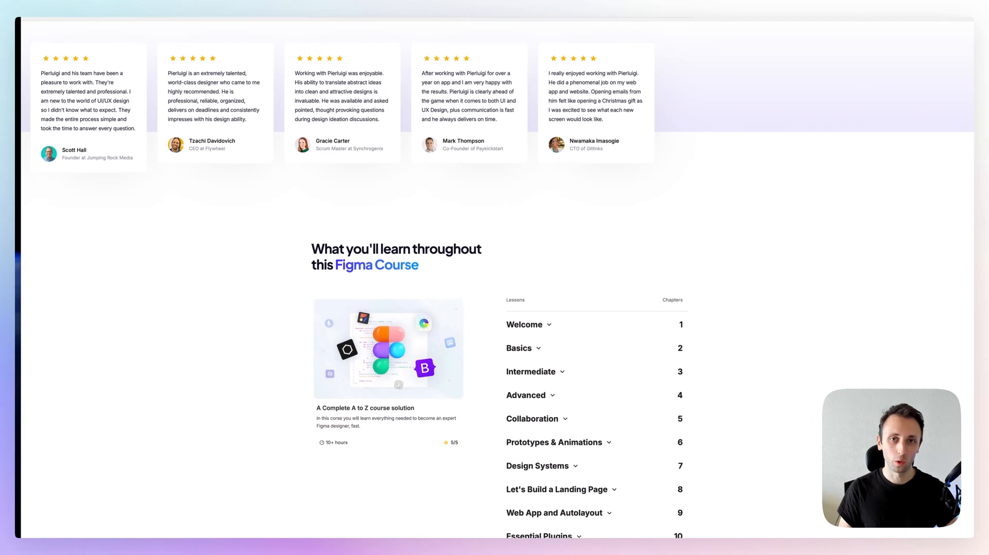
pyautogui.scroll(-3)
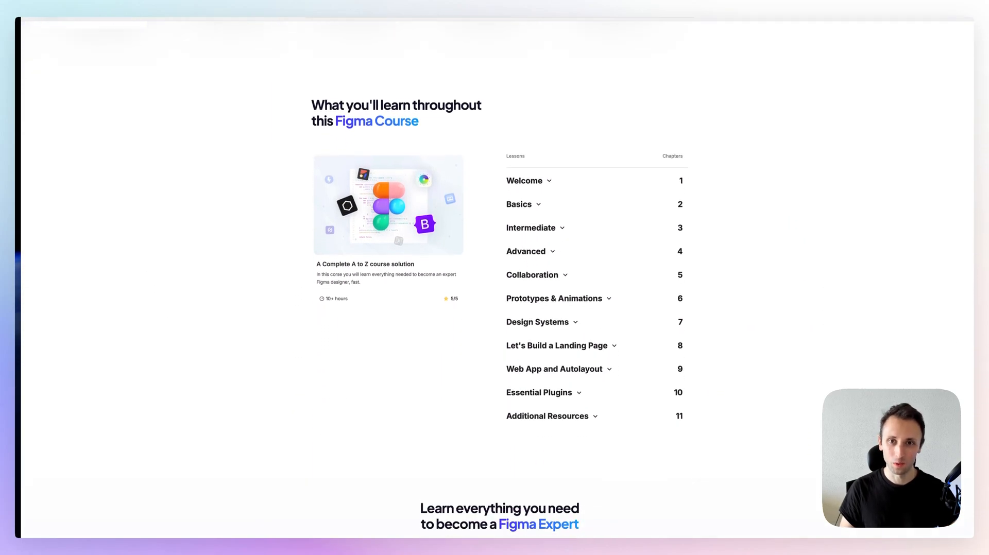
pyautogui.scroll(-3)
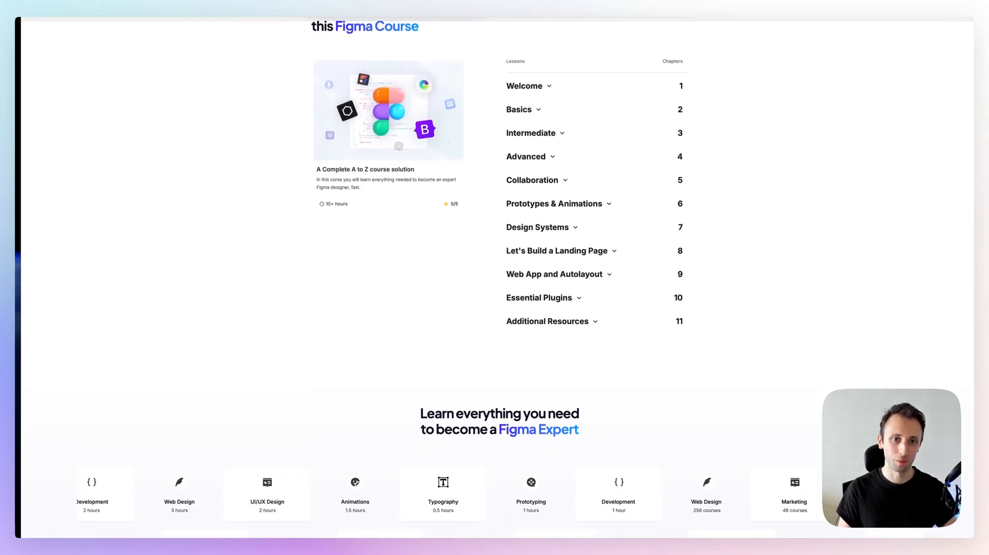
pyautogui.scroll(-3)
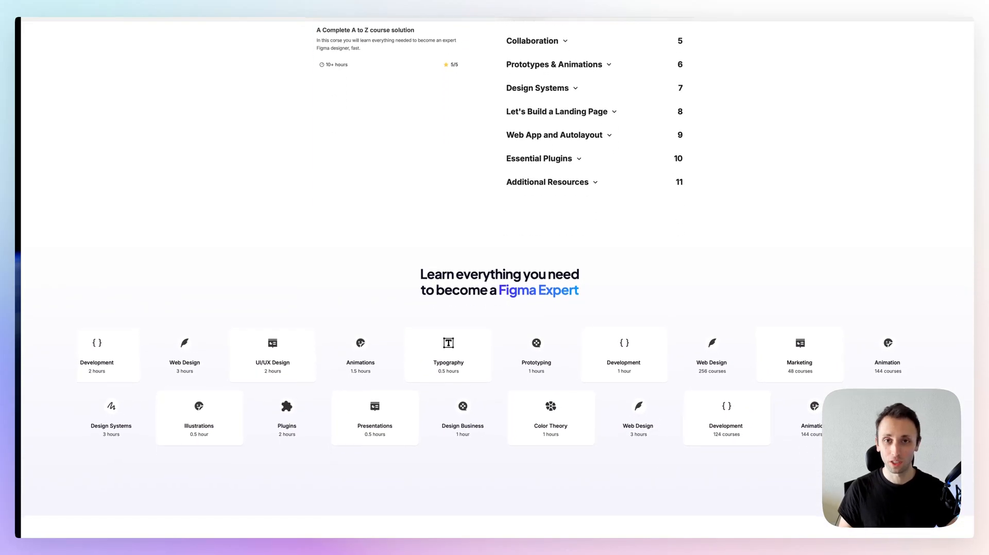
pyautogui.scroll(-3)
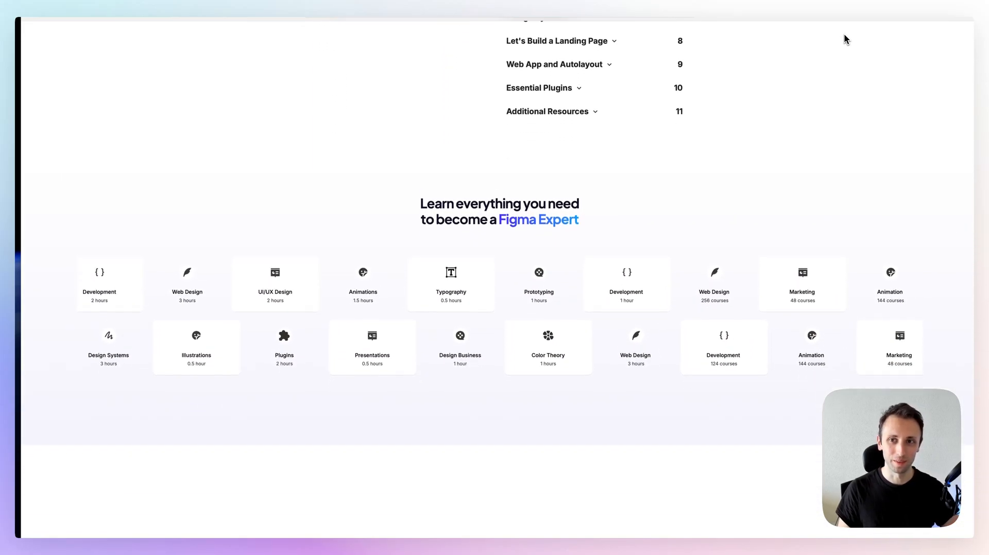